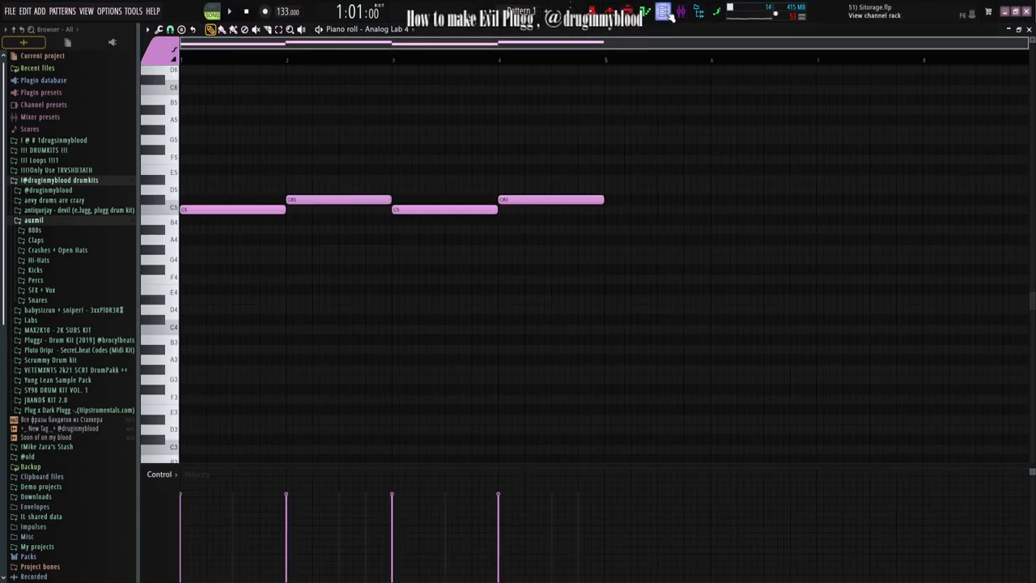
- Show the Channel Rack to reach the Analog Lab 4 melody channel
click(663, 11)
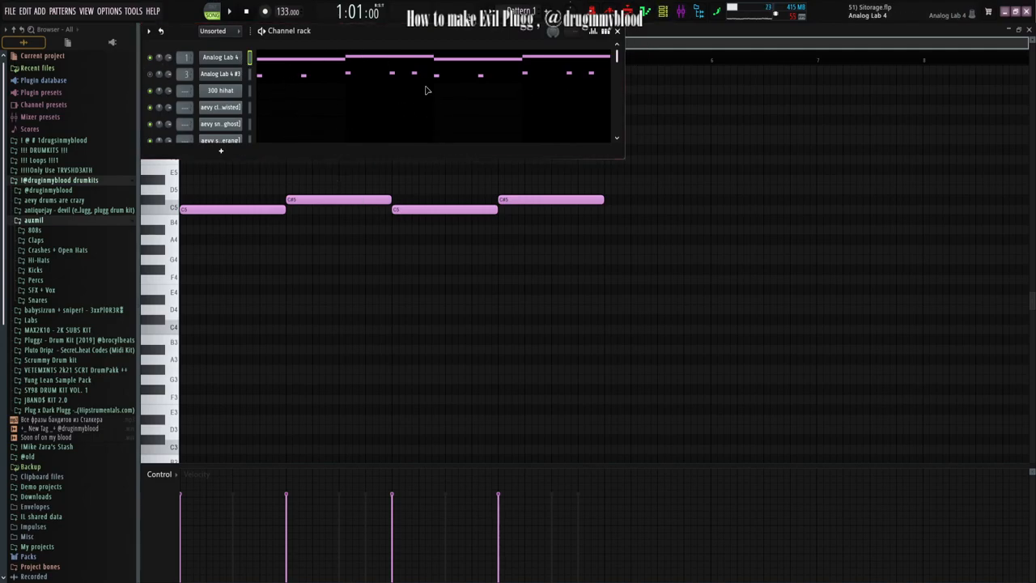
mouse_move(427, 90)
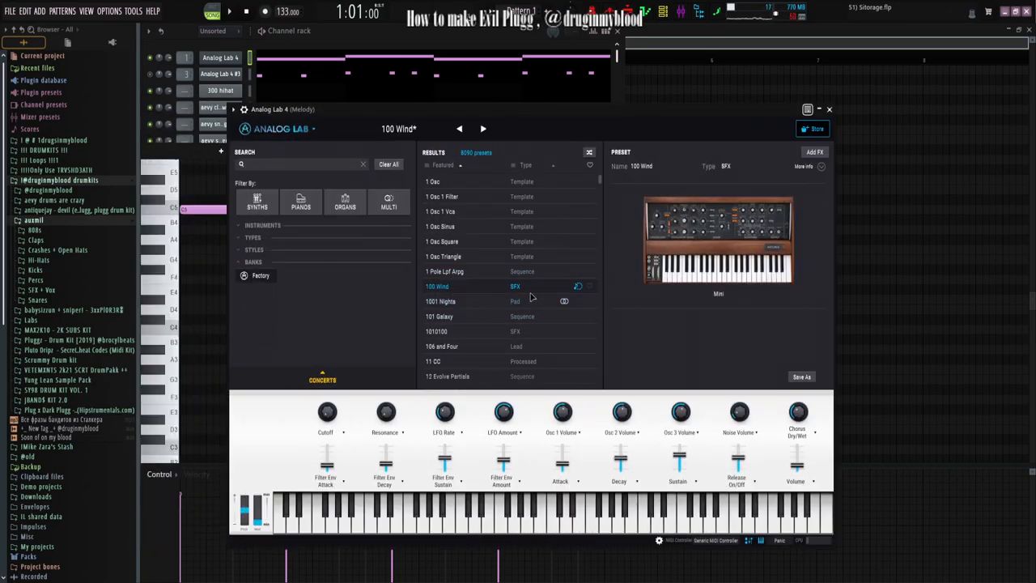
- Close the Analog Lab 4 plugin window to reveal the mixer and arrangement
click(617, 31)
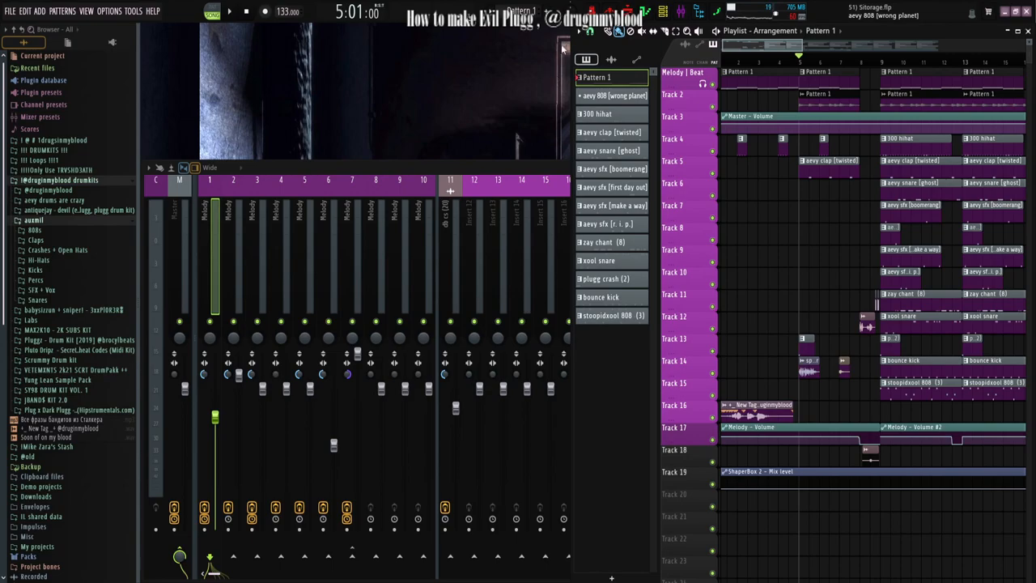
click(664, 15)
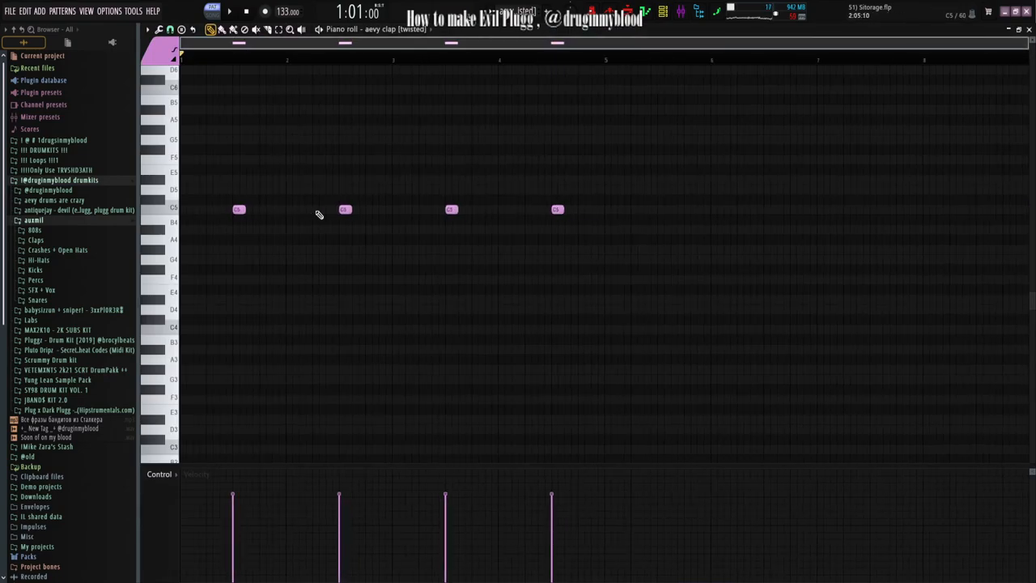
- Open the menu bar item for the clap pattern's piano roll
click(229, 11)
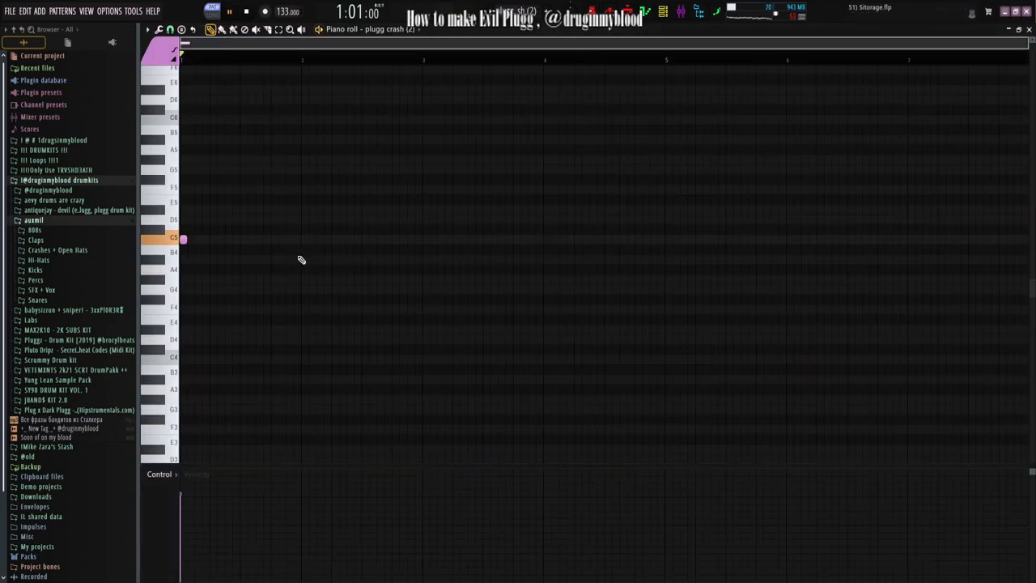
mouse_move(1019, 30)
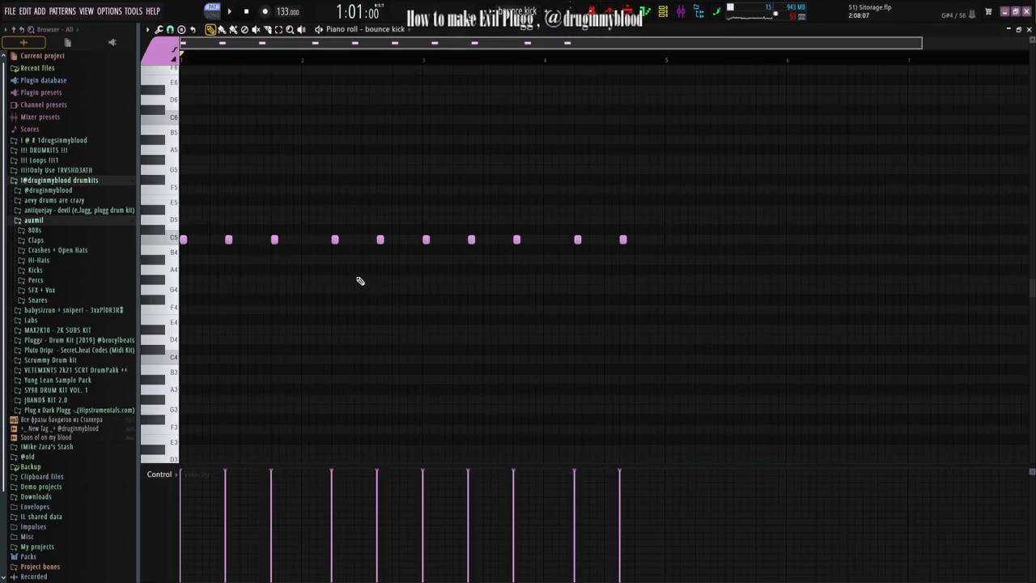
- Play back the ten-hit bounce kick pattern to hear it
click(229, 11)
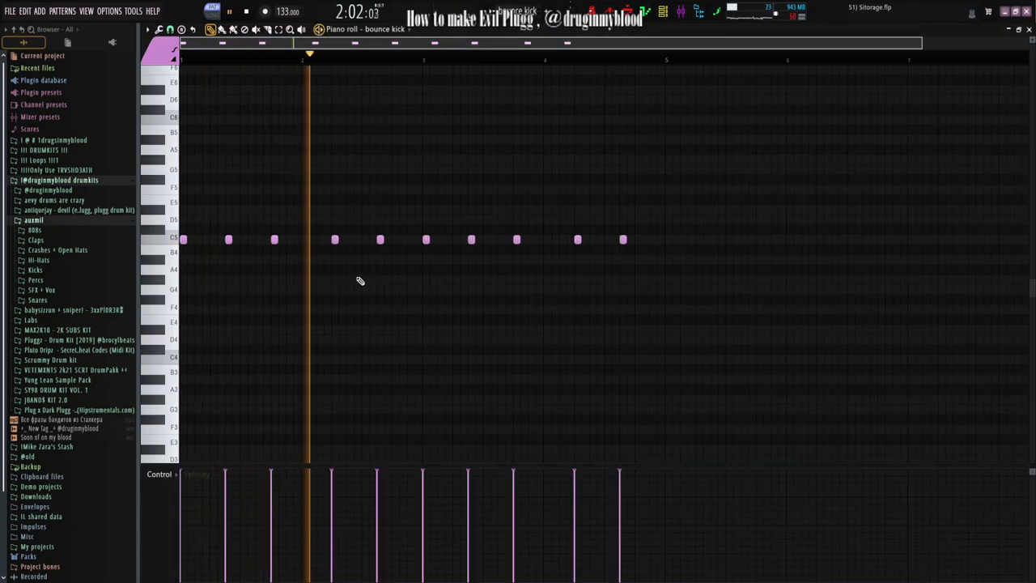